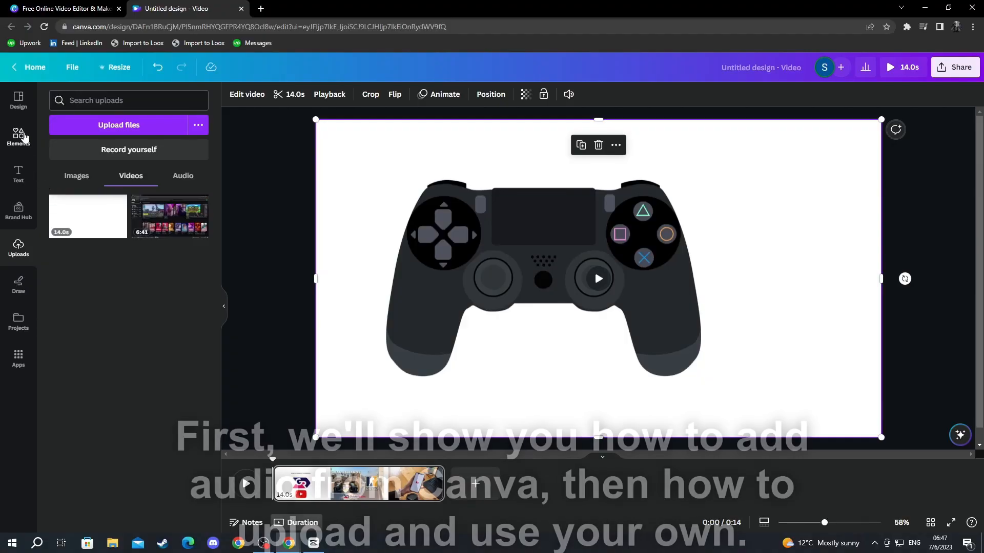
Open Elements to show Canva's stock audio library, with genres like Happy, Pop and Epic
{"action": "left_click", "coordinate": [18, 134]}
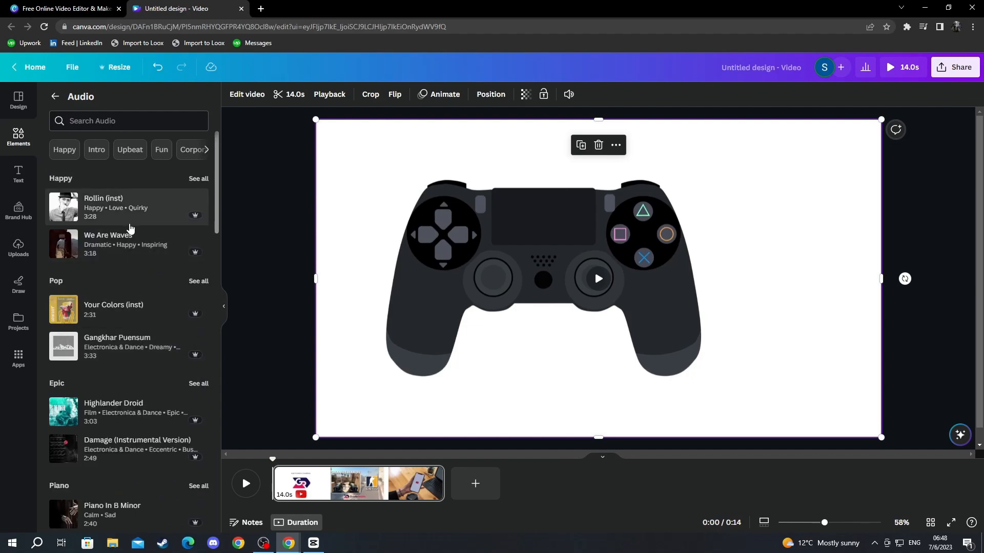
Scroll through the Audio list to choose a stock track for the timeline
{"action": "scroll", "scroll_direction": "down", "scroll_amount": 3}
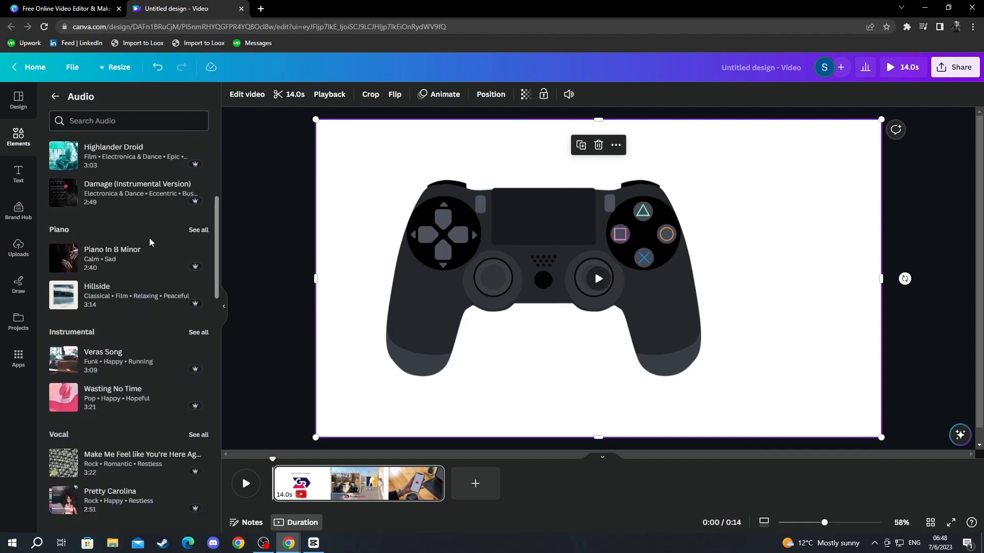
{"action": "scroll", "scroll_direction": "down", "scroll_amount": 3}
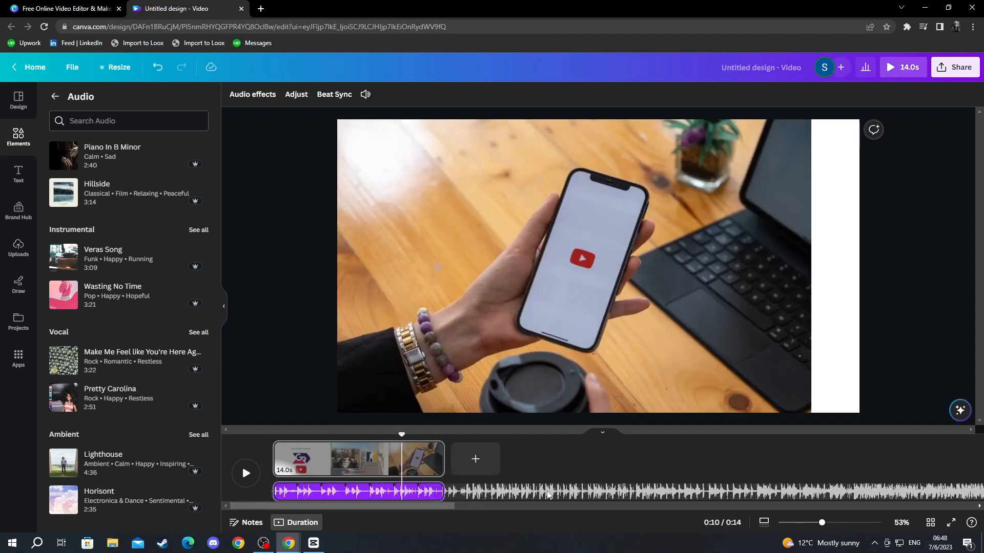
Select the stock music track, try Adjust, then delete it from the timeline
{"action": "left_click", "coordinate": [246, 473]}
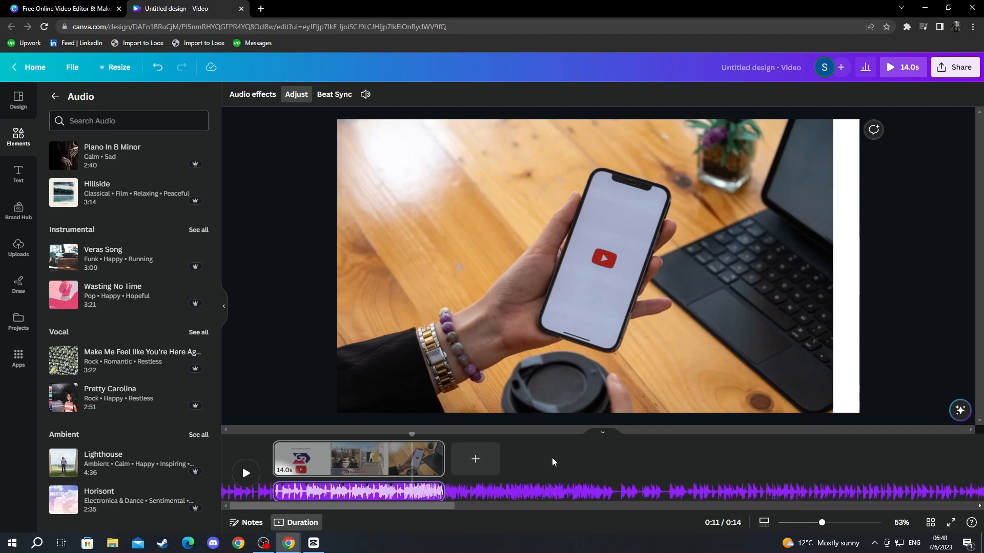
{"action": "left_click", "coordinate": [358, 492]}
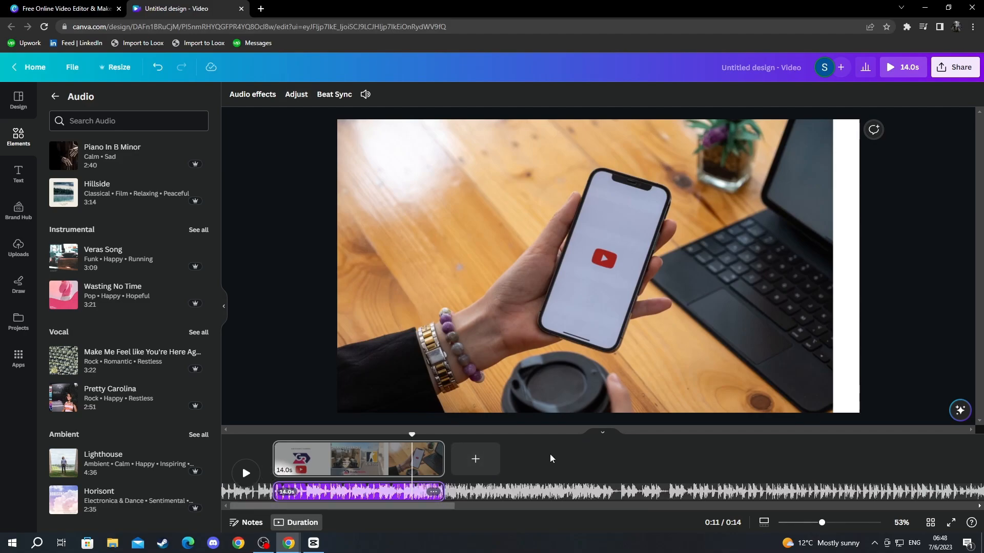
{"action": "mouse_move", "coordinate": [615, 390]}
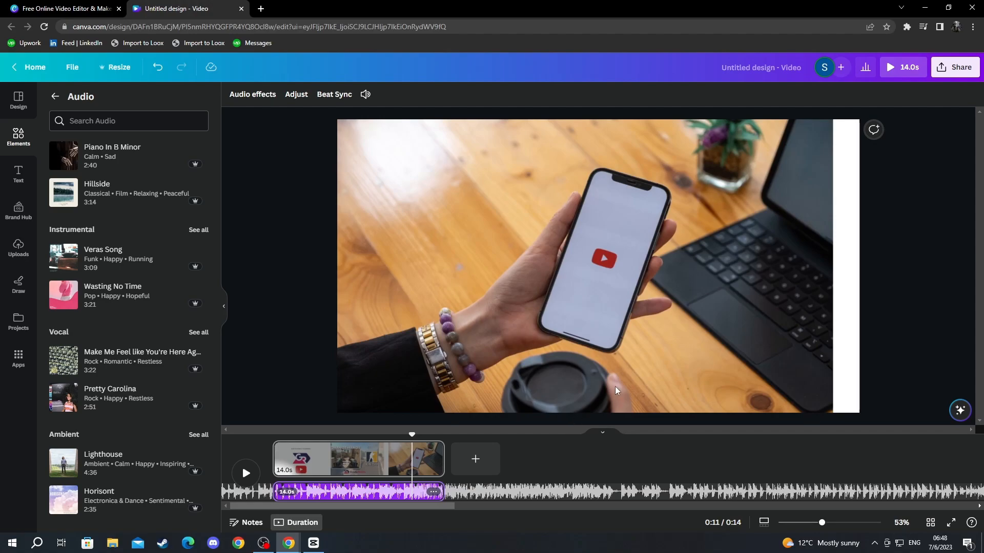
{"action": "left_click", "coordinate": [18, 98]}
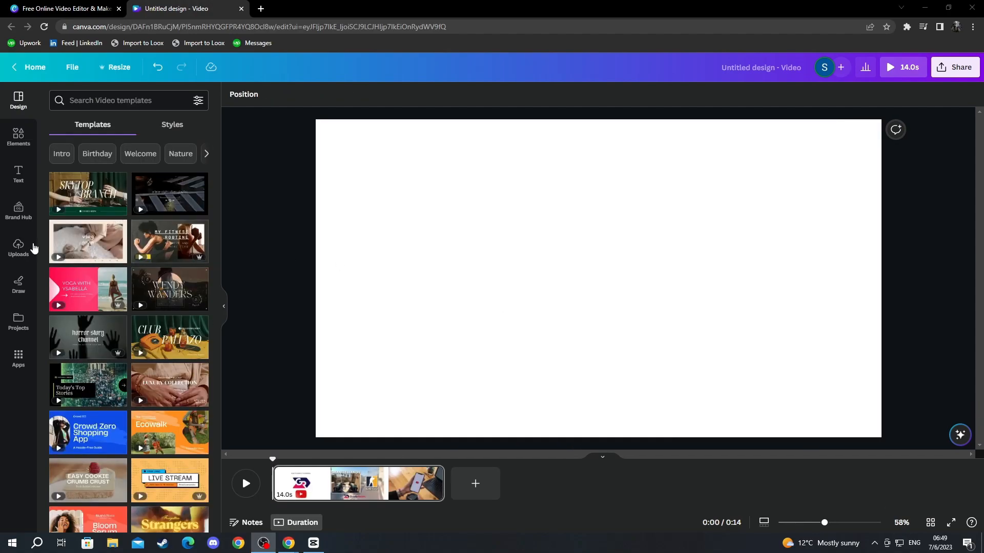
{"action": "mouse_move", "coordinate": [31, 263]}
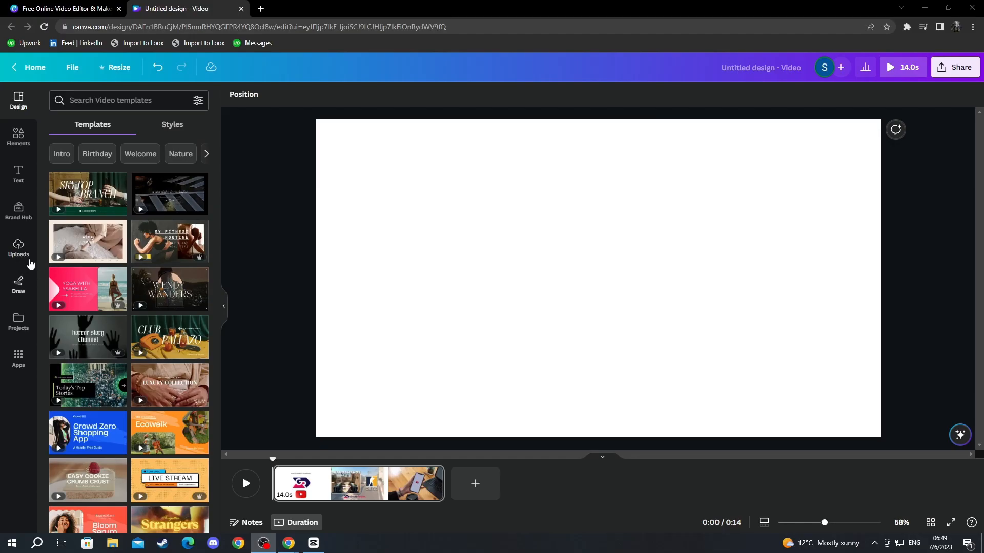
Upload a file from the computer, searching Downloads for 'engl'
{"action": "left_click", "coordinate": [18, 248]}
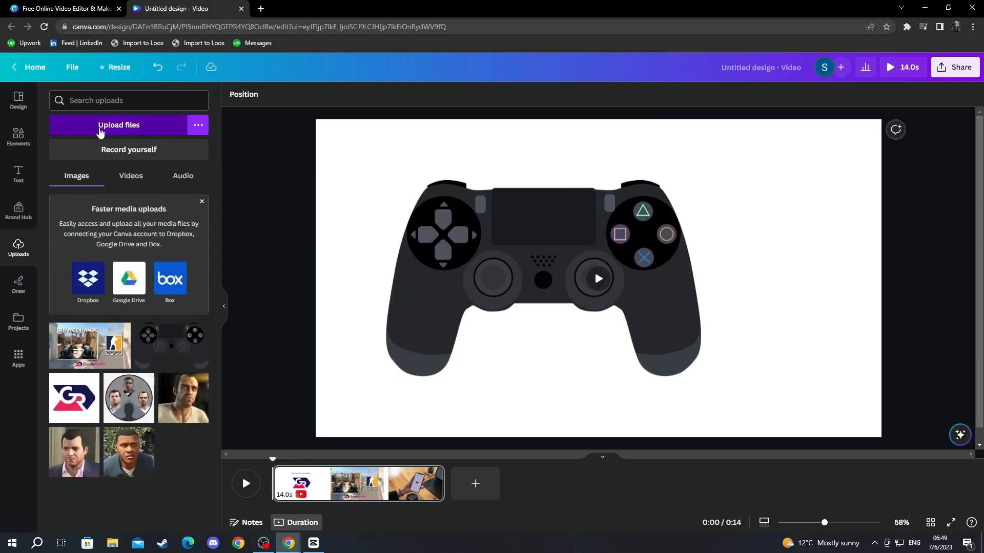
{"action": "left_click", "coordinate": [118, 125]}
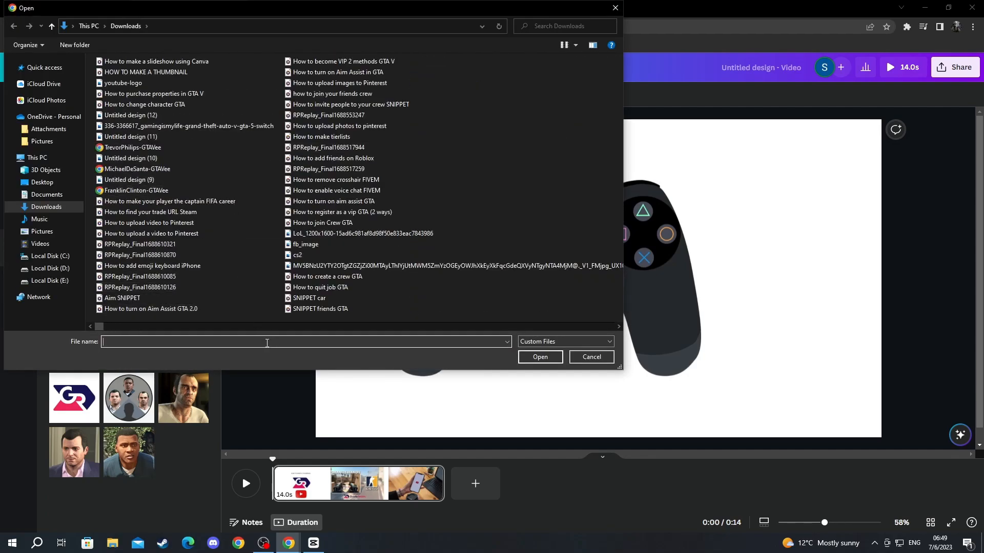
{"action": "type", "text": "engl"}
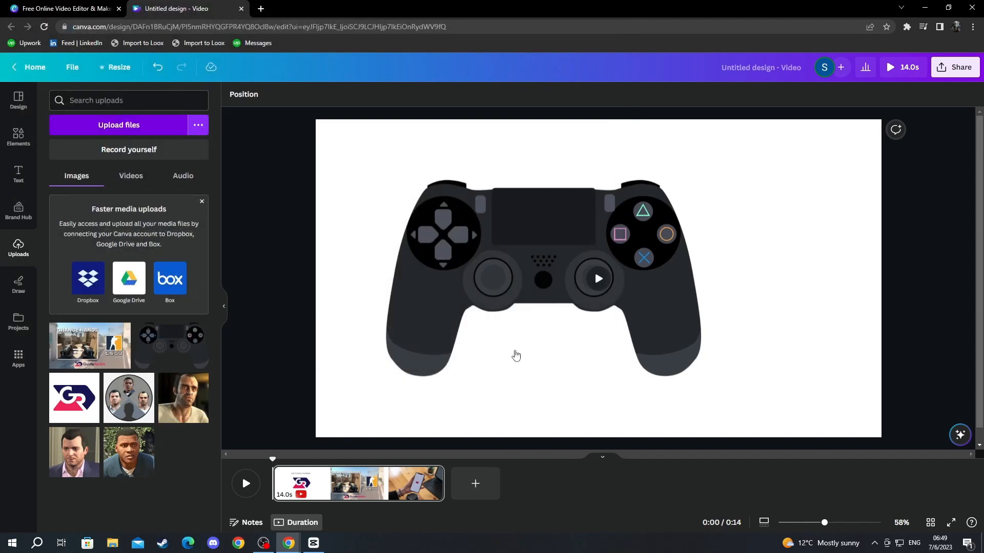
Drag English recording.mp3 from uploaded audio onto the timeline beneath the clips
{"action": "left_click", "coordinate": [183, 176]}
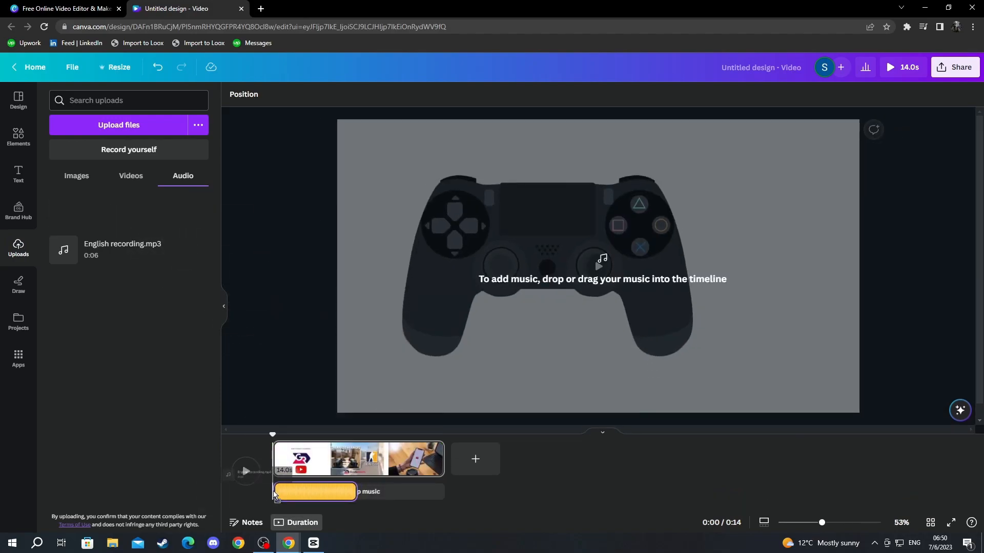
{"action": "left_click", "coordinate": [314, 492]}
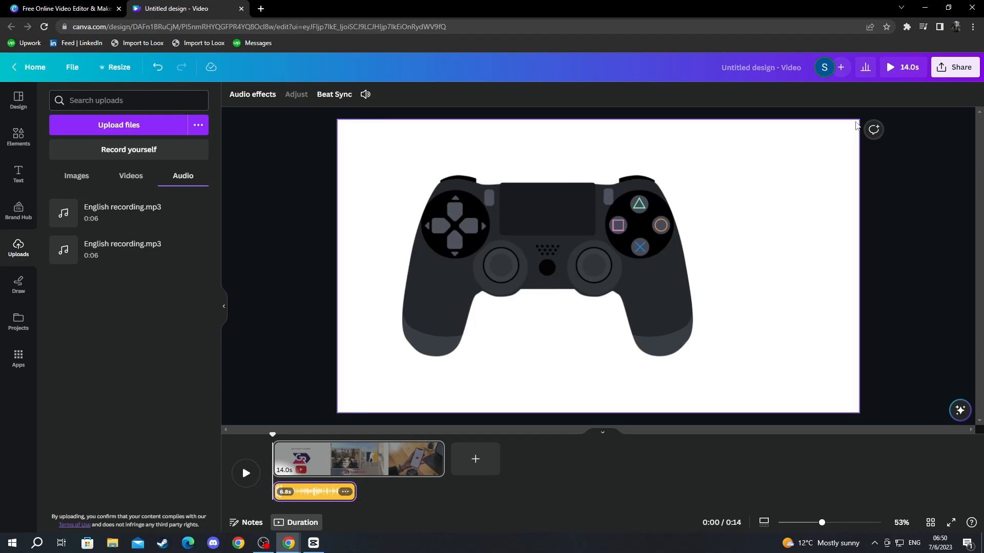
{"action": "mouse_move", "coordinate": [953, 67]}
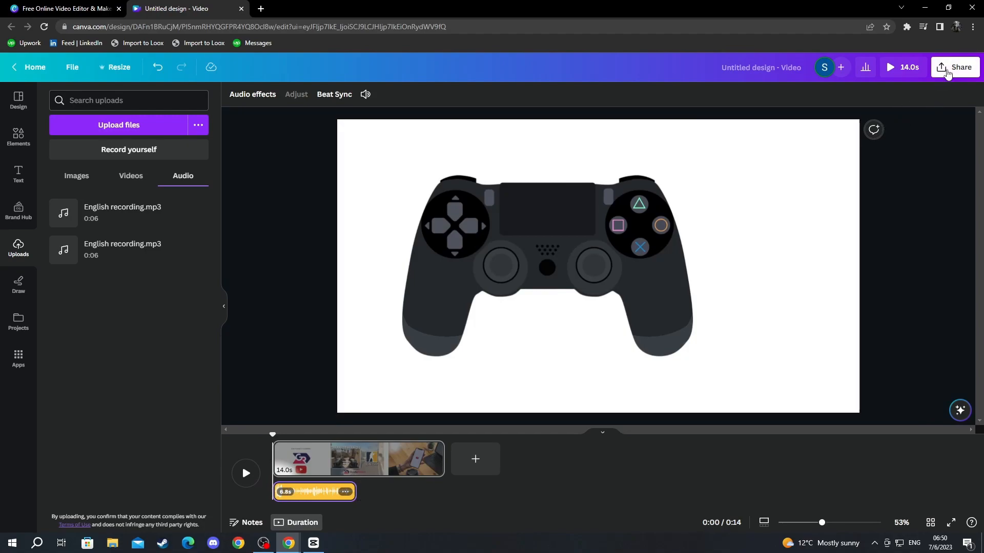
Download the design from Share as a 1080p MP4 video
{"action": "left_click", "coordinate": [959, 67]}
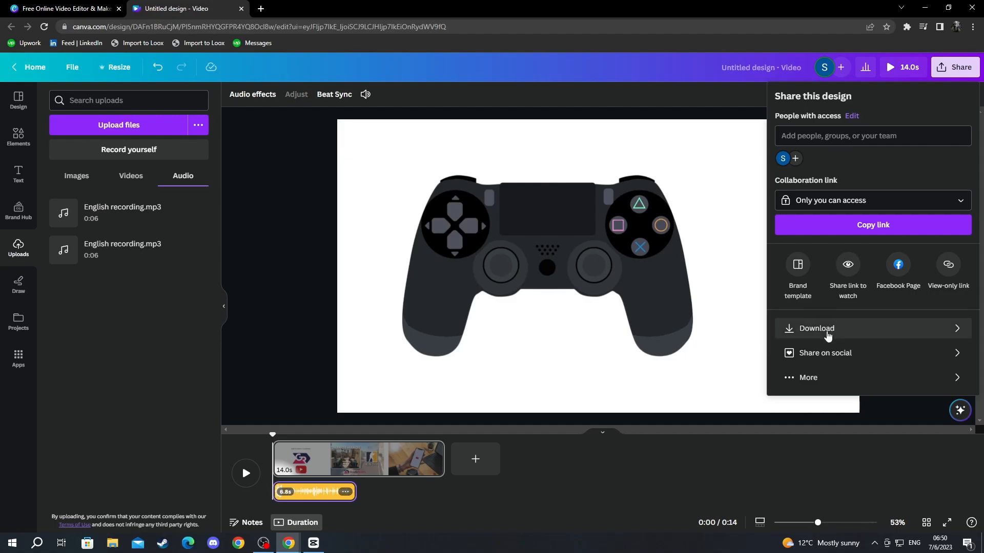
{"action": "left_click", "coordinate": [816, 328]}
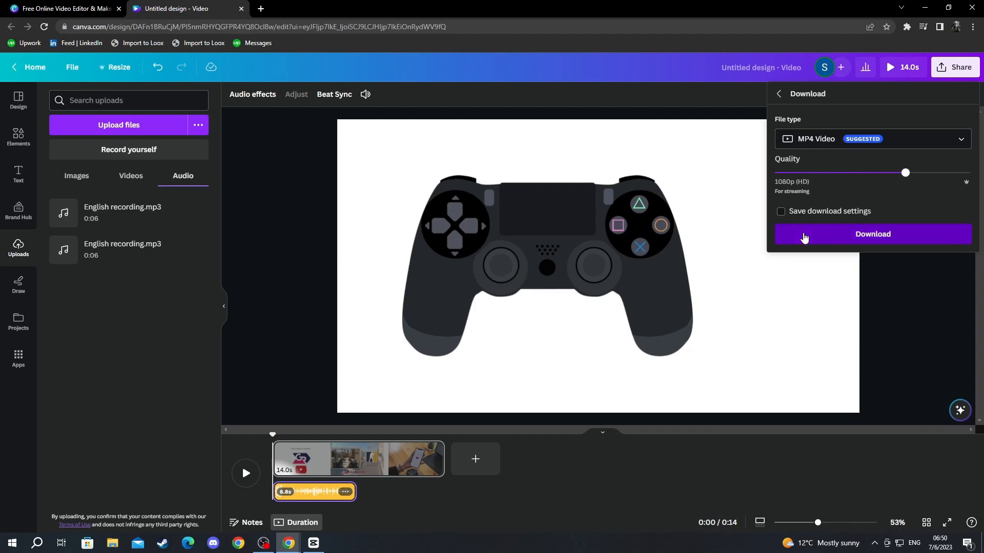
{"action": "left_click", "coordinate": [871, 234]}
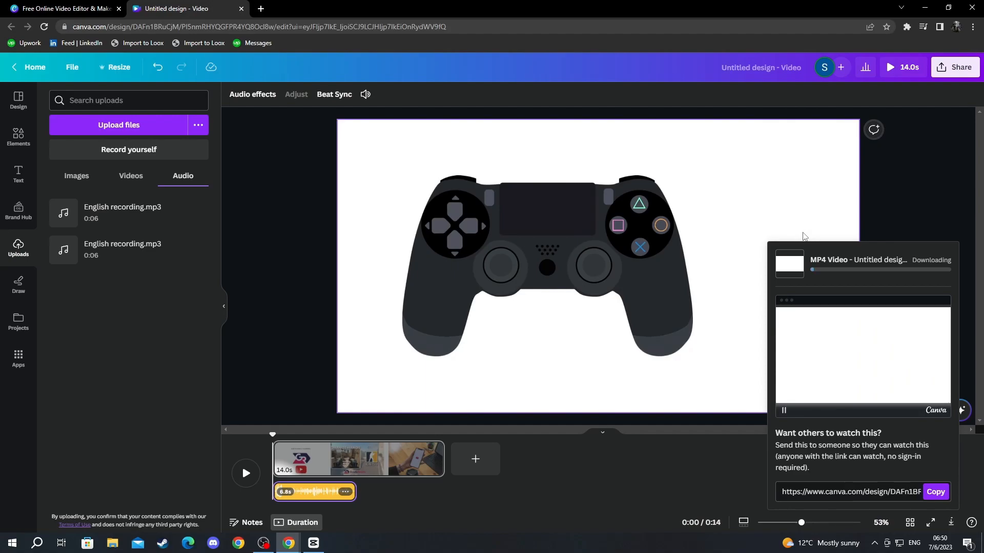
{"action": "mouse_move", "coordinate": [934, 288]}
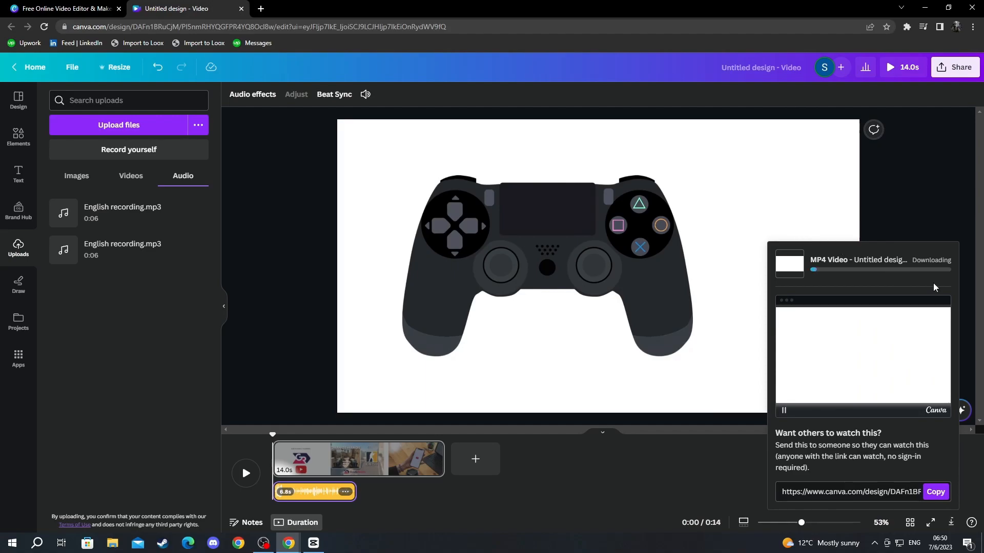